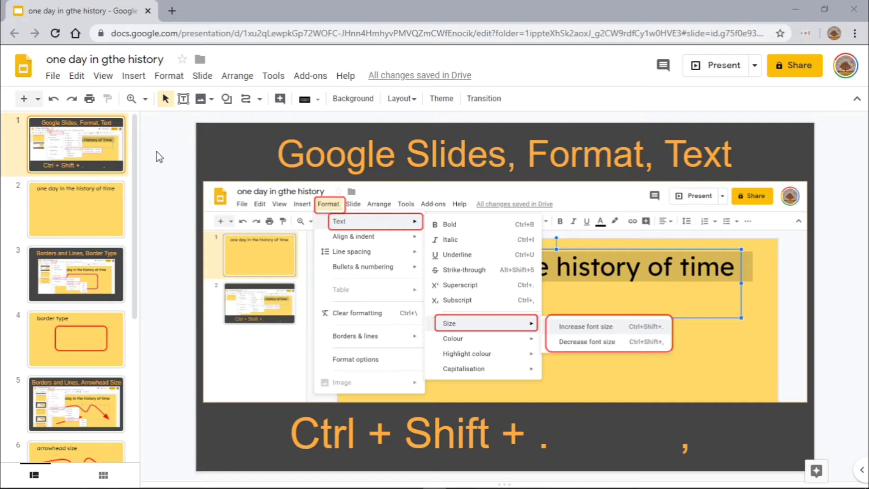
pyautogui.moveTo(601, 118)
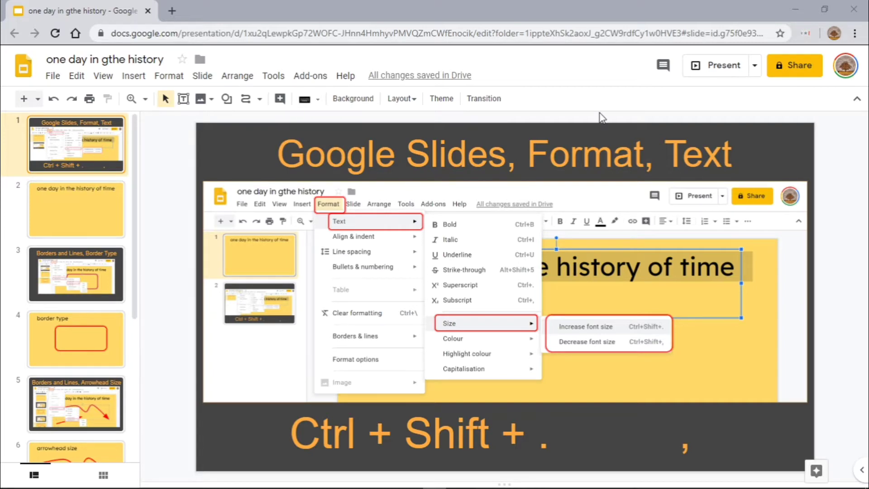
# Put the browser into full-screen mode with F11
pyautogui.click(855, 32)
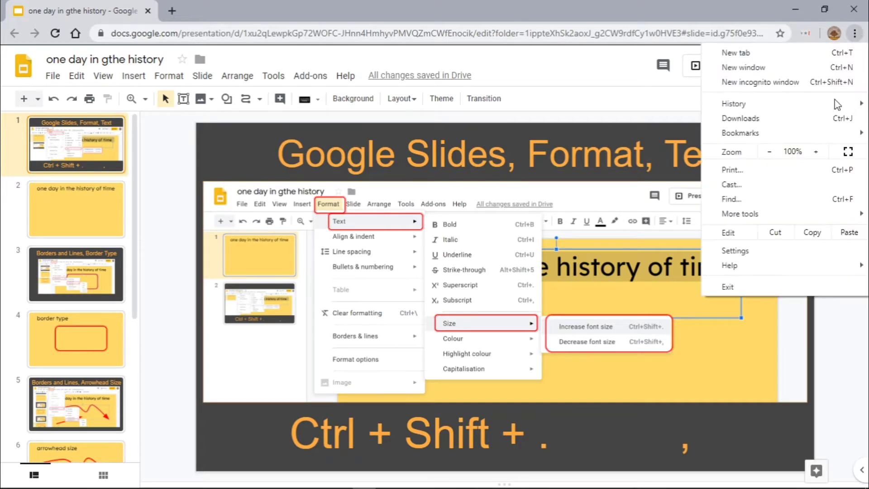
pyautogui.press('F11')
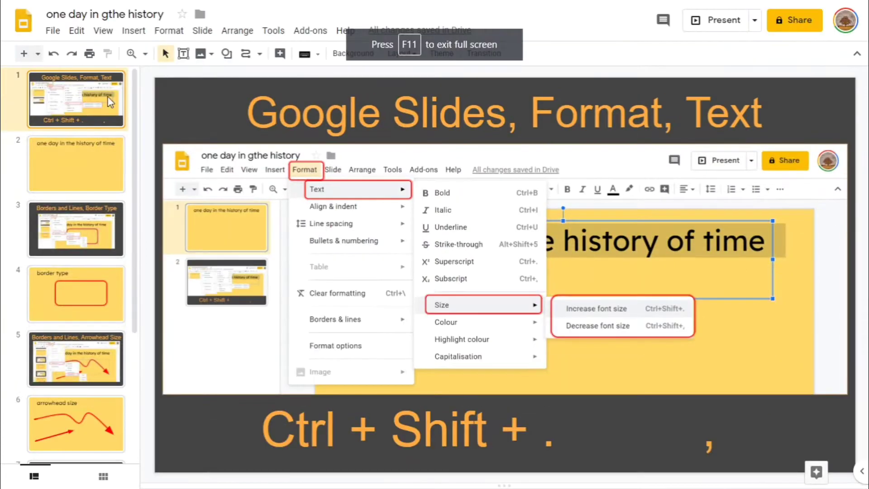
pyautogui.moveTo(151, 98)
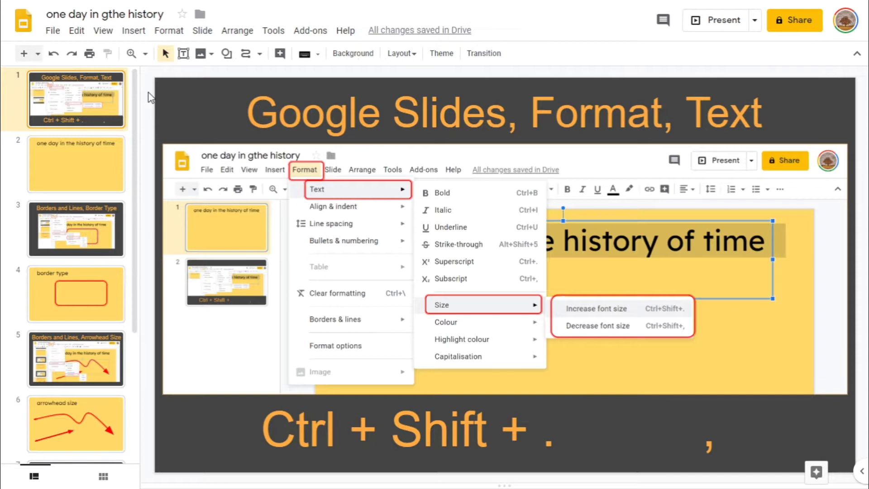
pyautogui.moveTo(232, 119)
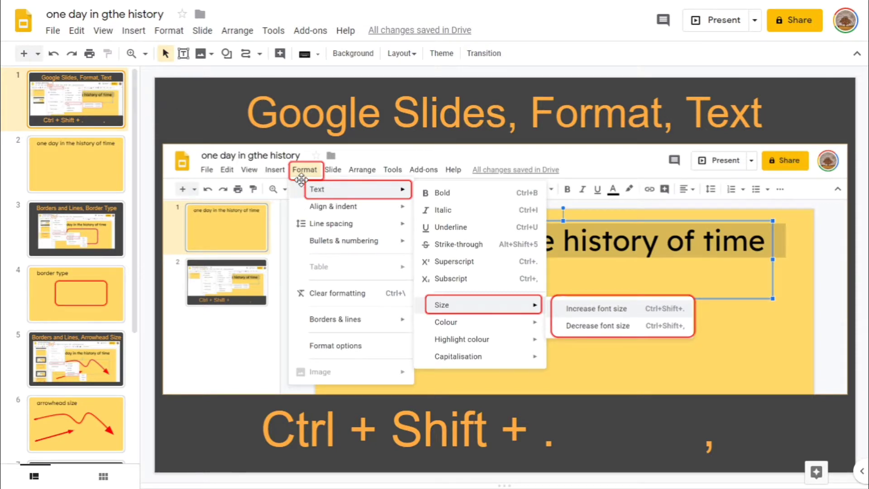
pyautogui.moveTo(498, 295)
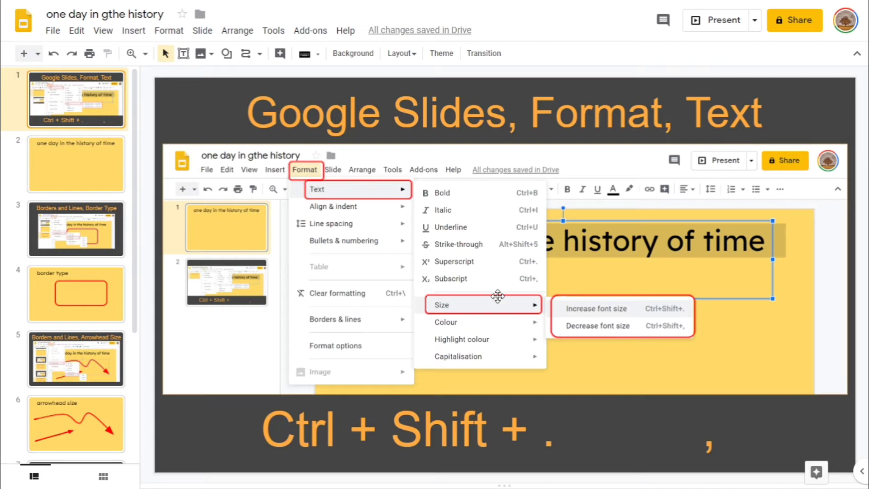
pyautogui.moveTo(560, 329)
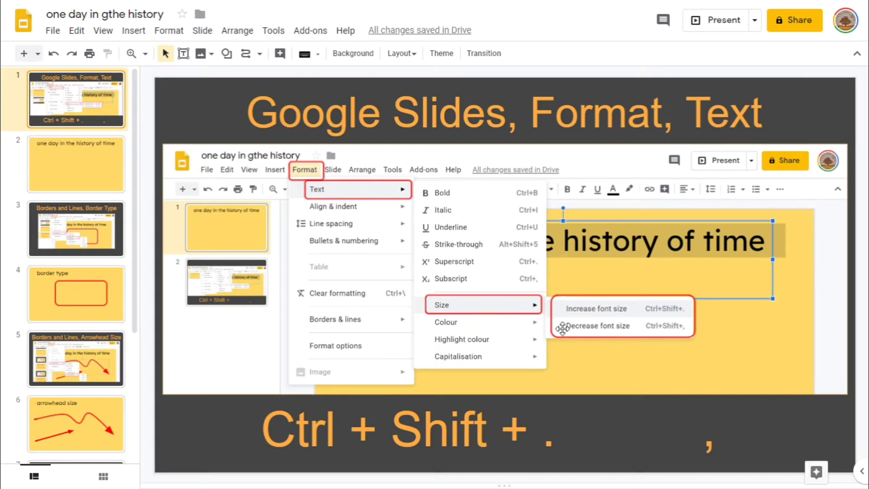
pyautogui.moveTo(487, 399)
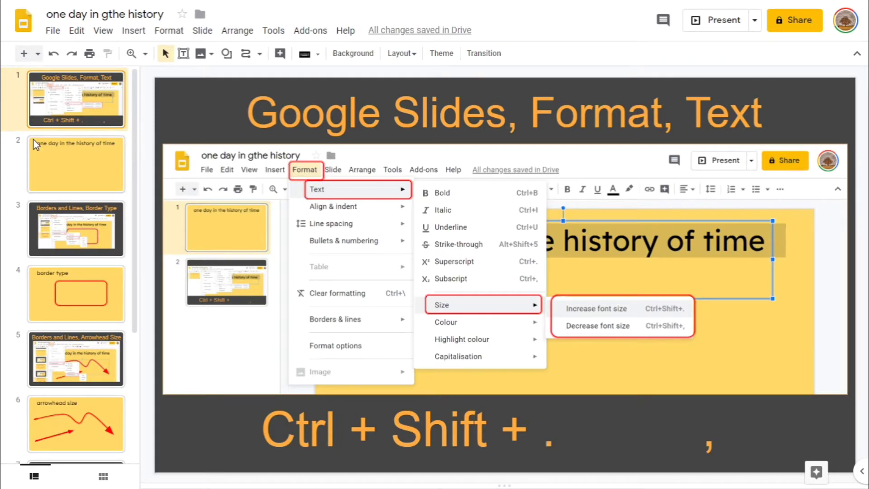
# Shrink slide 2's 'one day in the history of time' title to 18 pt
pyautogui.click(76, 164)
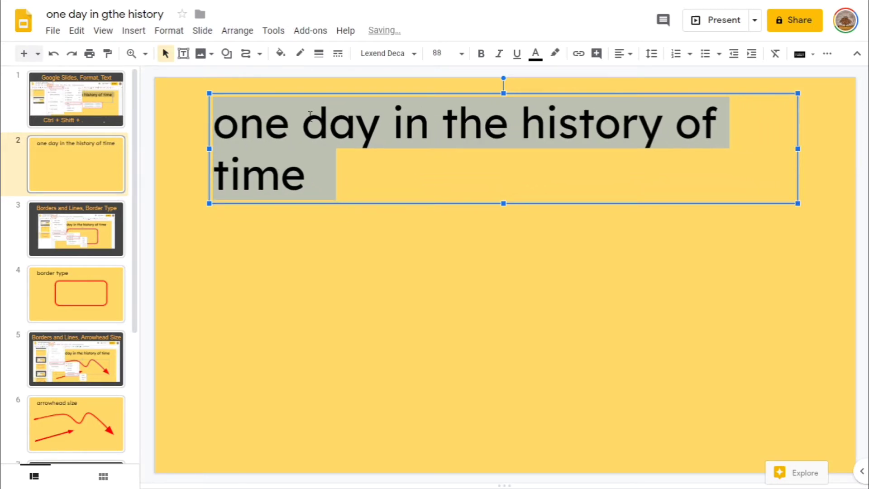
pyautogui.click(461, 54)
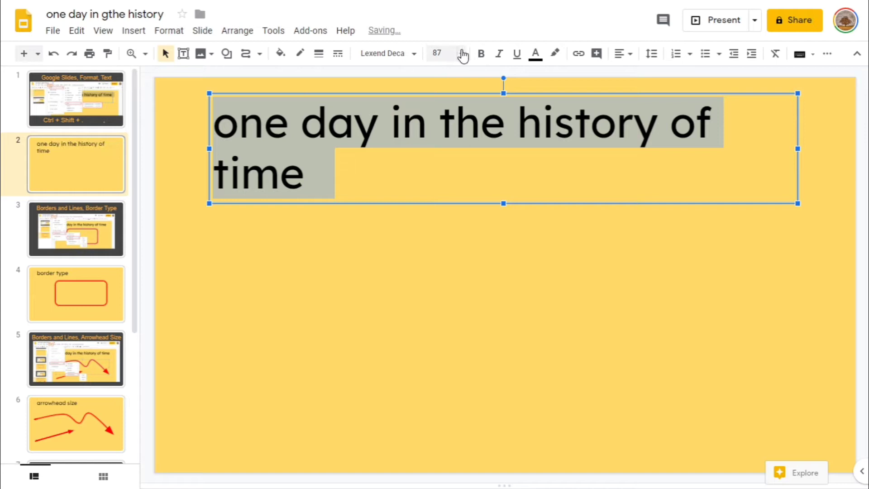
pyautogui.click(462, 54)
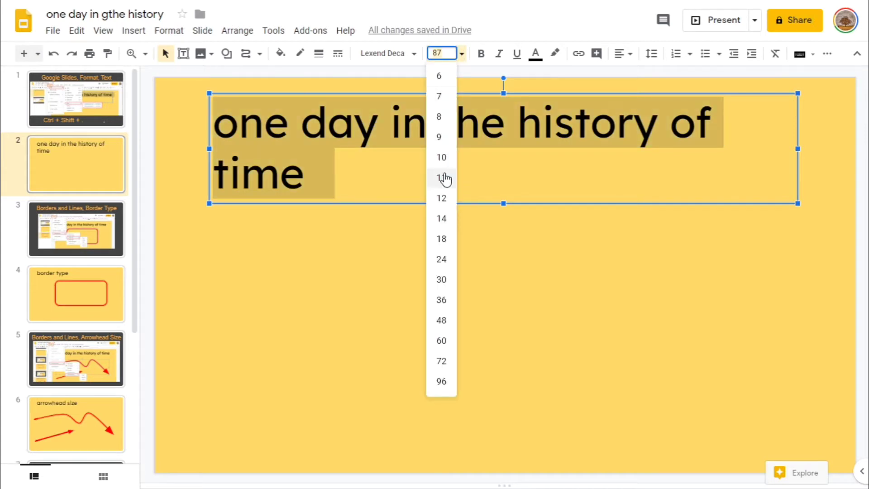
pyautogui.click(441, 177)
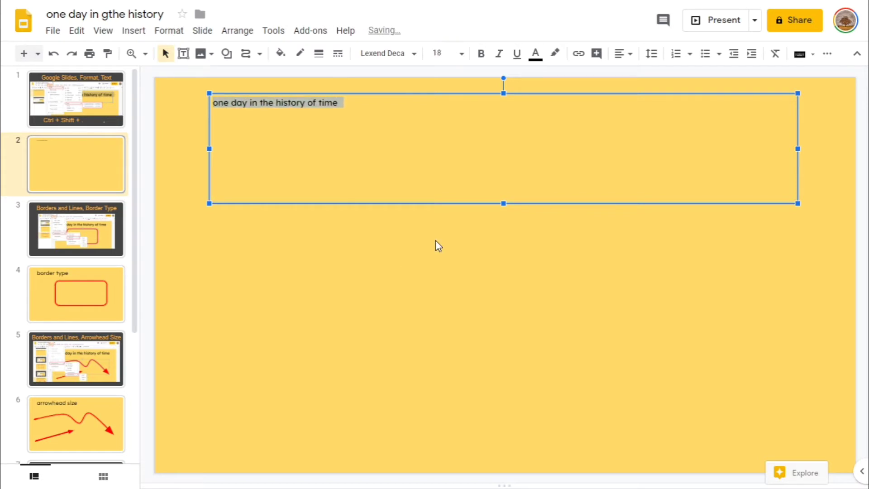
pyautogui.moveTo(493, 96)
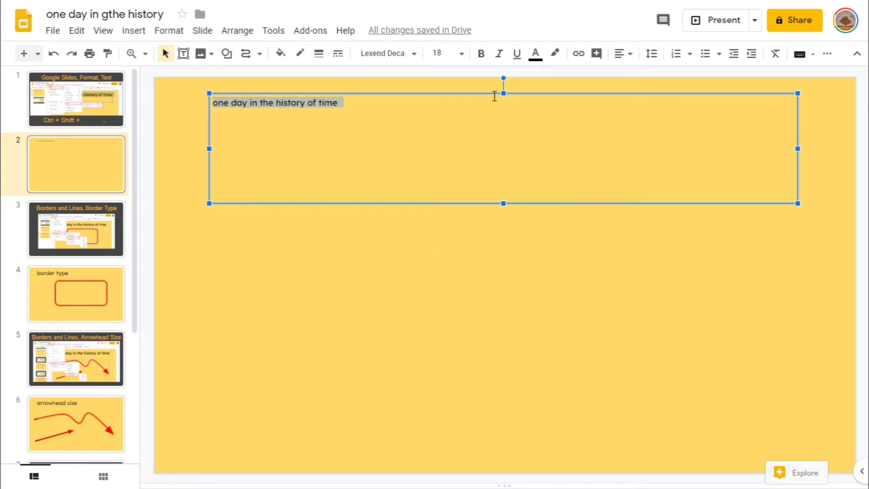
# Set the title to 72 pt, then step it up to 83 pt
pyautogui.click(441, 53)
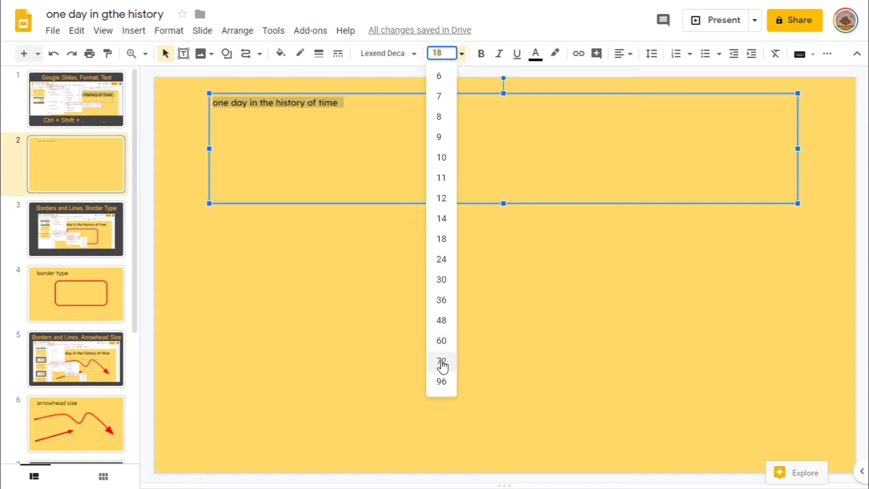
pyautogui.click(441, 361)
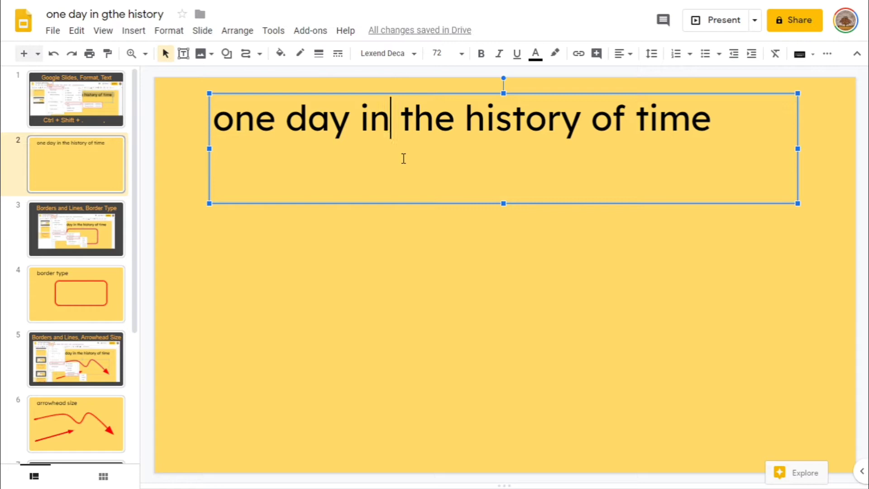
pyautogui.press('ctrl+a')
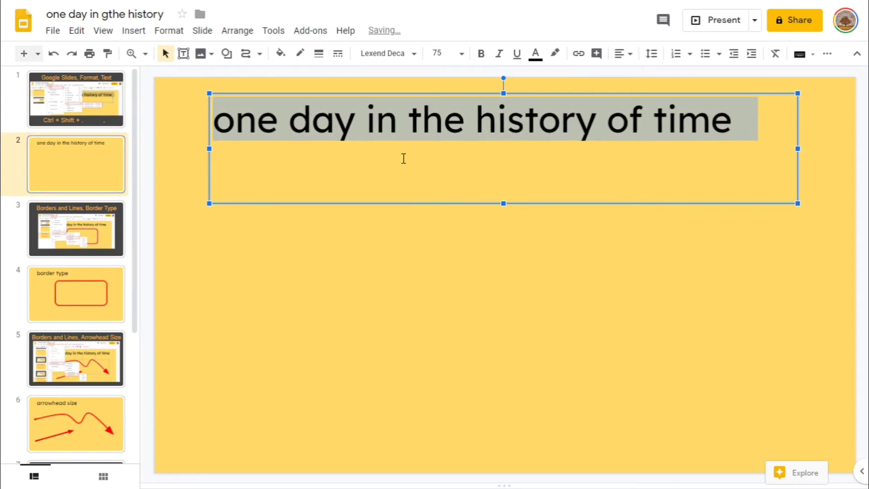
pyautogui.click(436, 53)
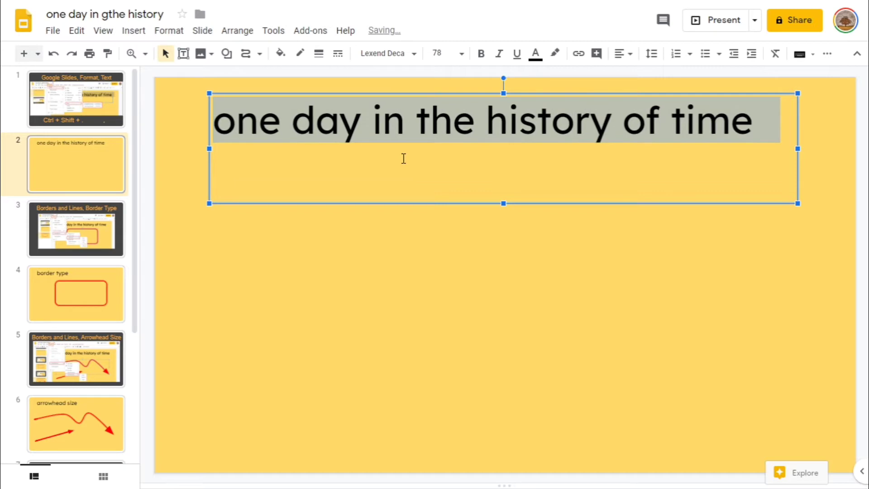
pyautogui.click(460, 53)
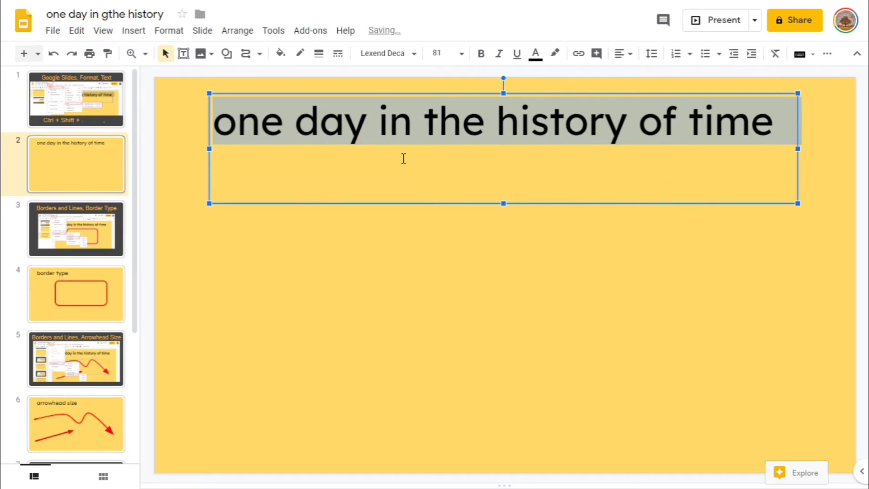
pyautogui.click(459, 54)
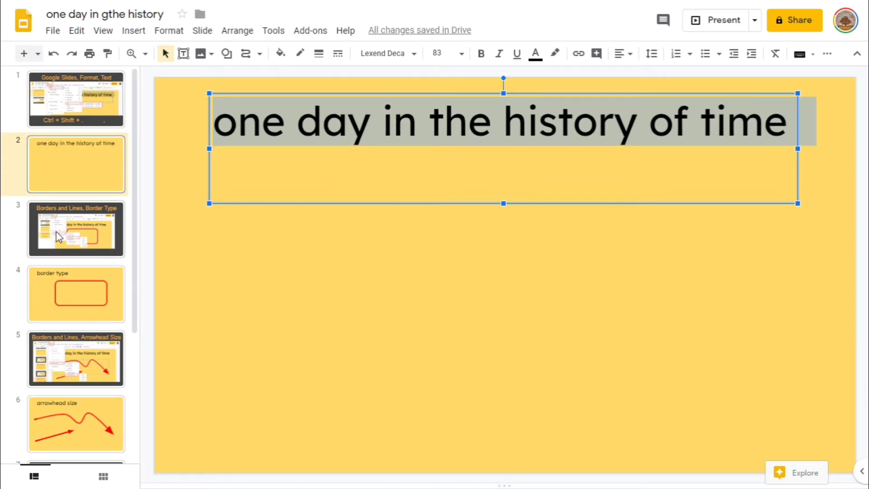
pyautogui.moveTo(67, 111)
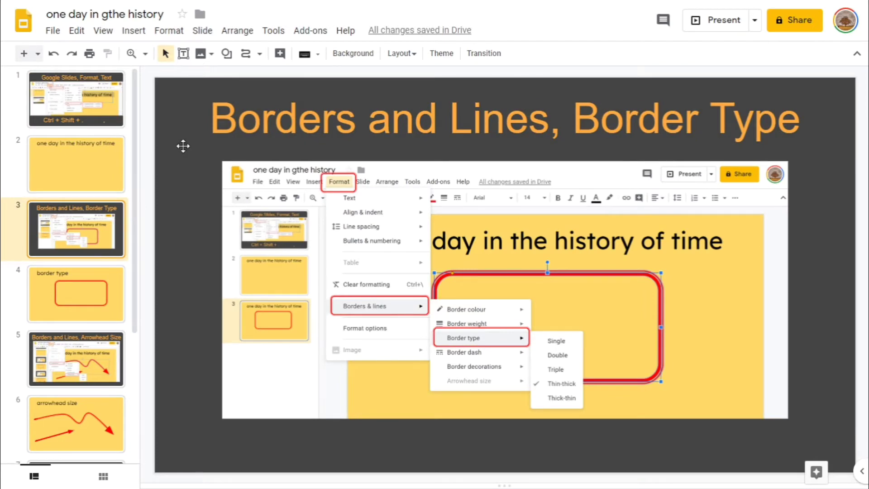
pyautogui.moveTo(343, 179)
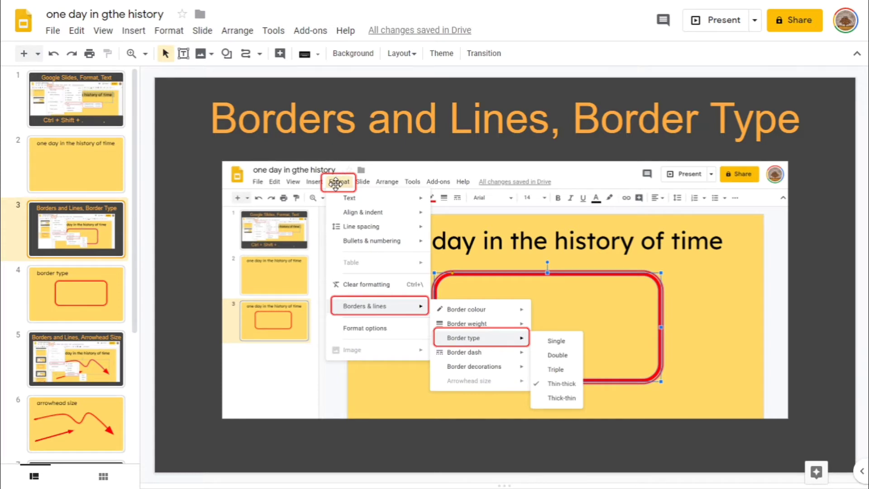
pyautogui.moveTo(350, 310)
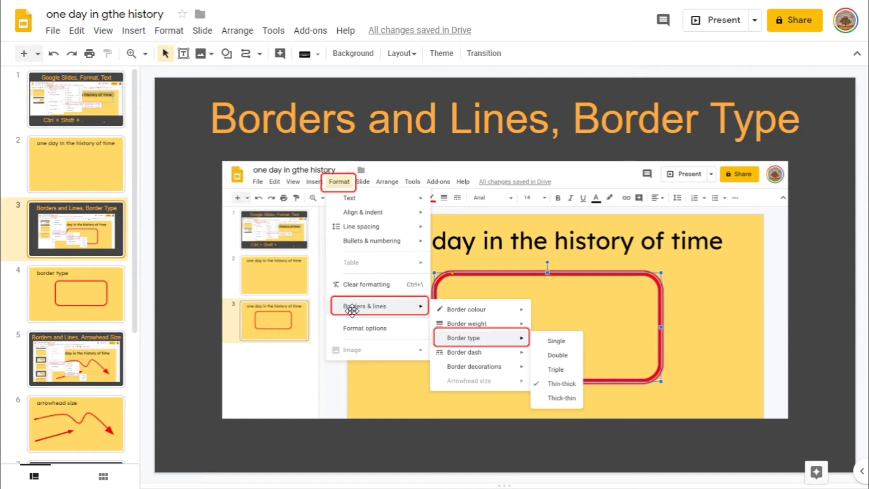
pyautogui.moveTo(575, 392)
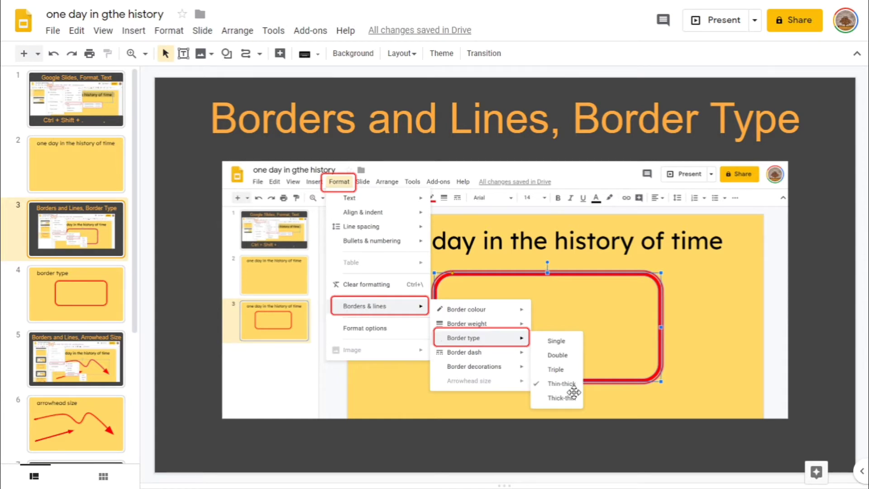
pyautogui.moveTo(563, 402)
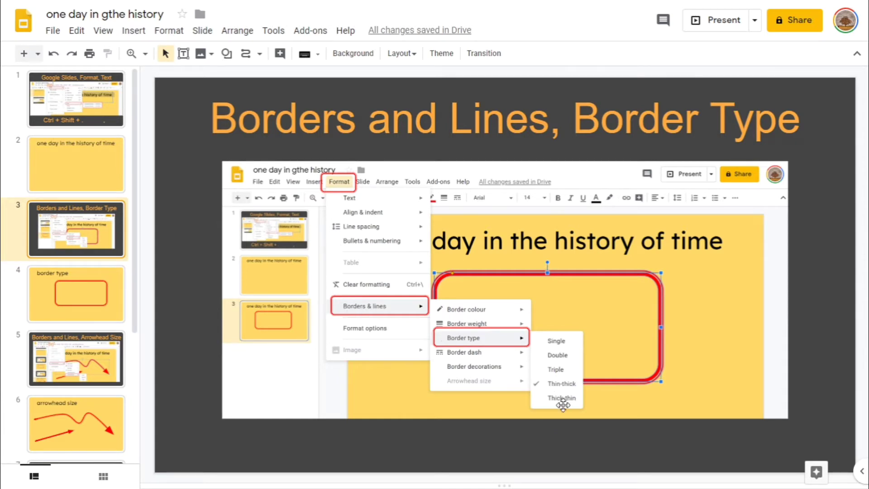
# Go to slide 4, 'border type', with the red rounded rectangle
pyautogui.click(76, 293)
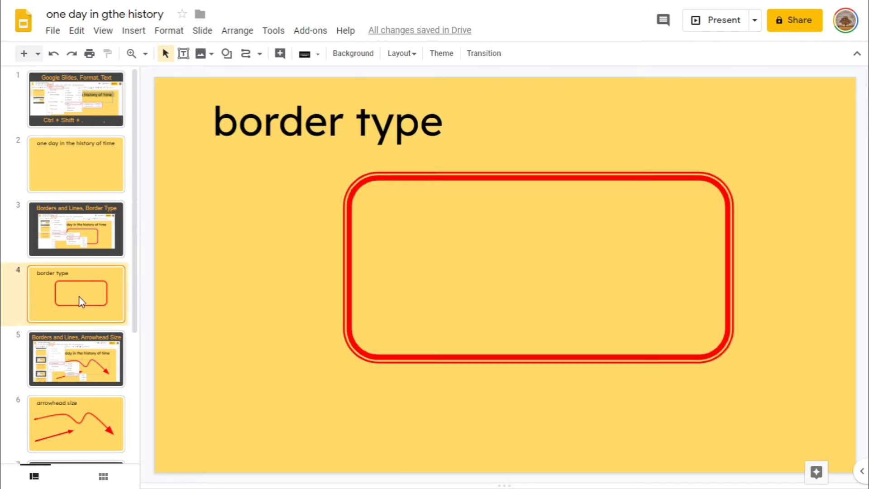
# Change the red rounded rectangle's border type from thin-thick to Single
pyautogui.click(538, 268)
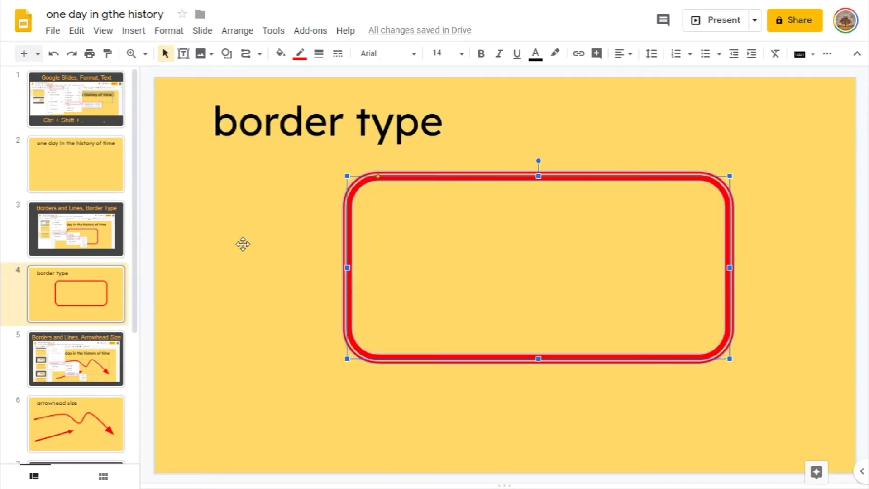
pyautogui.click(168, 30)
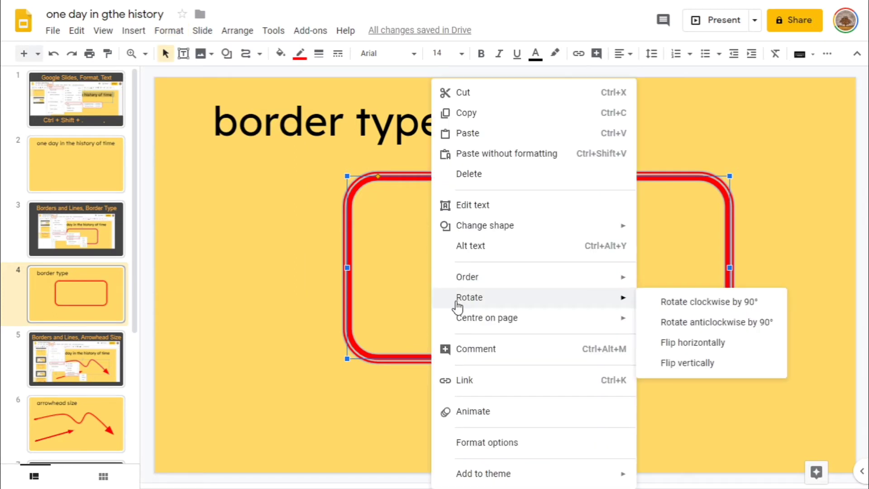
pyautogui.moveTo(344, 312)
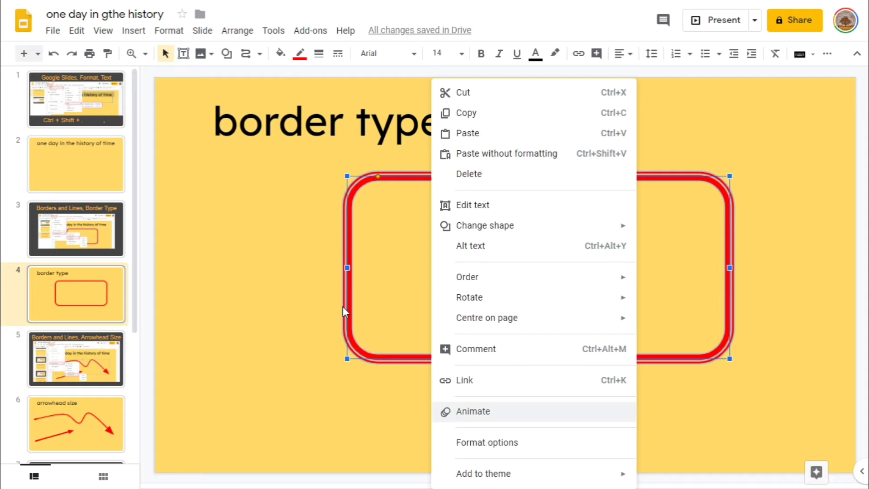
pyautogui.click(168, 30)
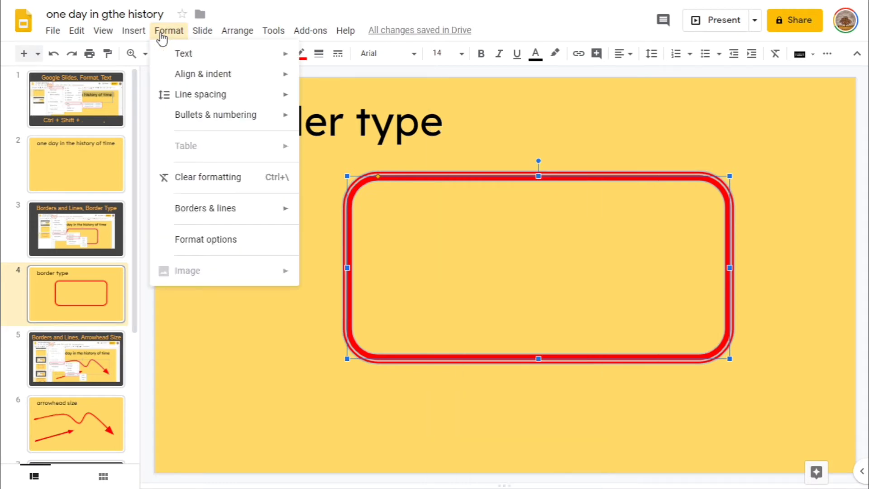
pyautogui.click(205, 208)
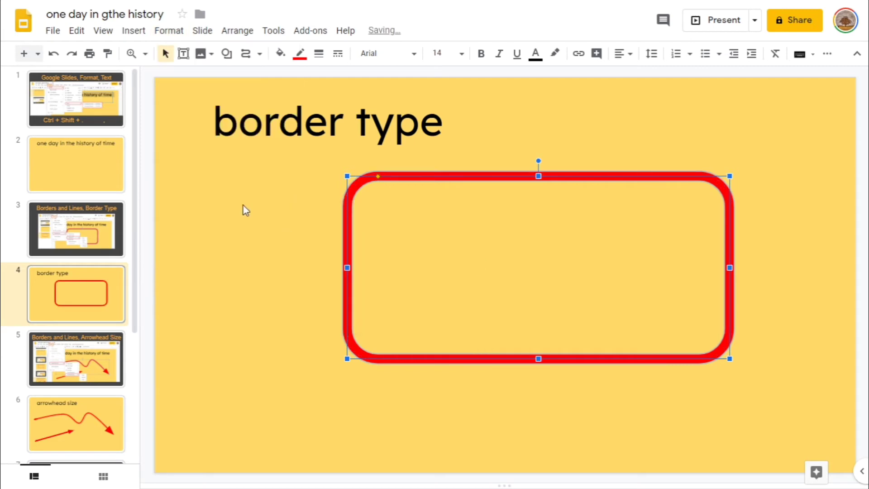
pyautogui.click(244, 210)
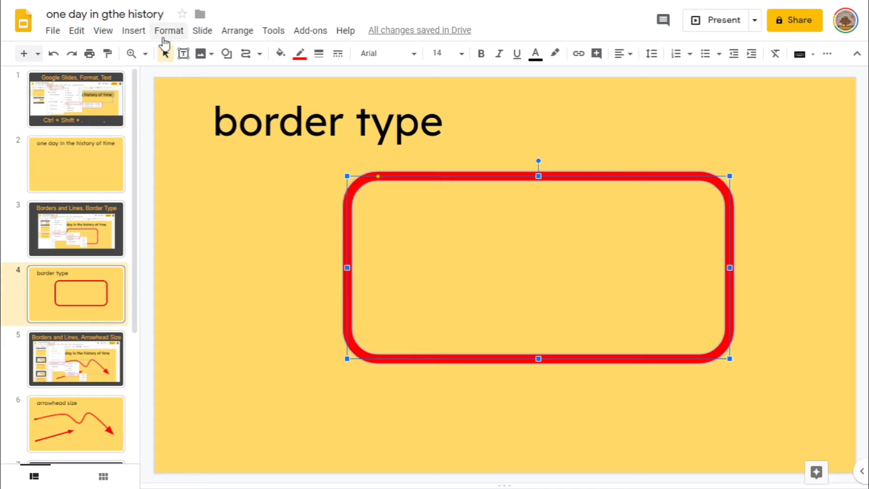
# Give the rectangle a Thick-thin border type, then deselect it
pyautogui.click(169, 31)
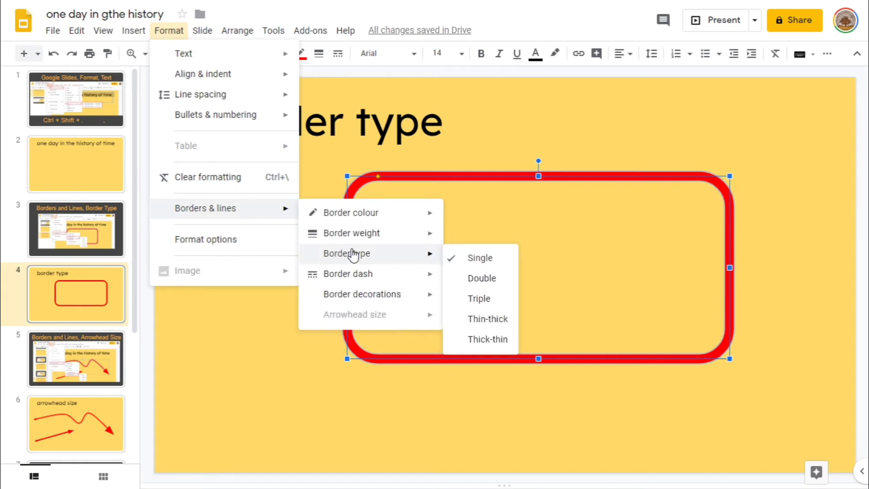
pyautogui.moveTo(487, 338)
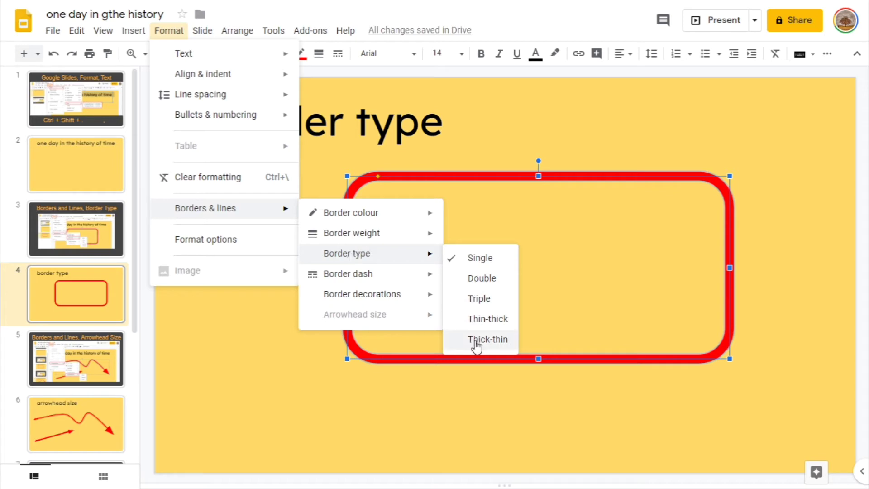
pyautogui.click(486, 339)
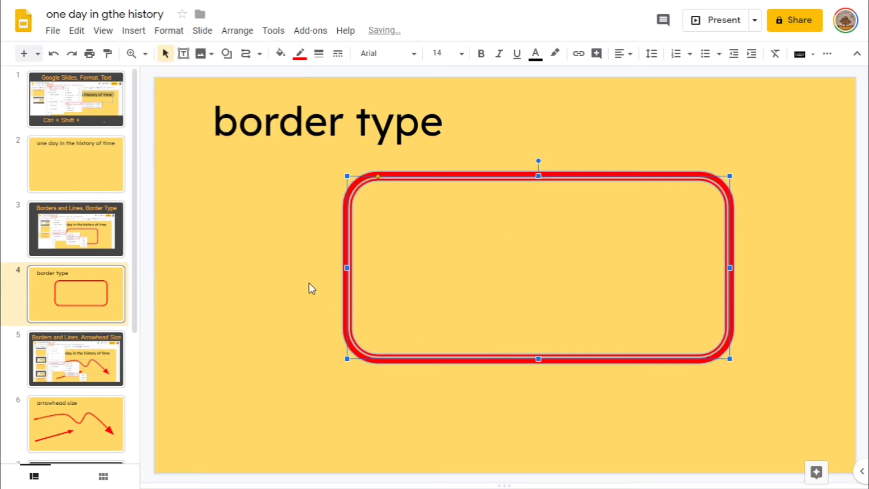
pyautogui.click(308, 284)
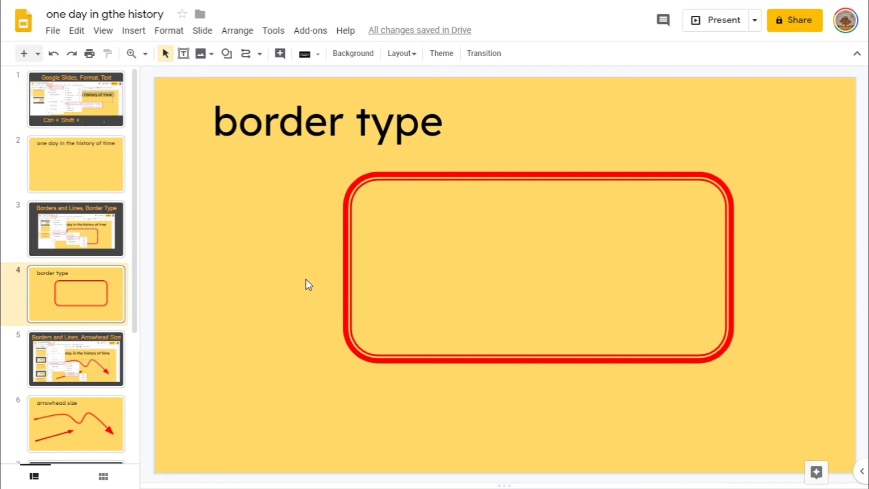
pyautogui.moveTo(90, 232)
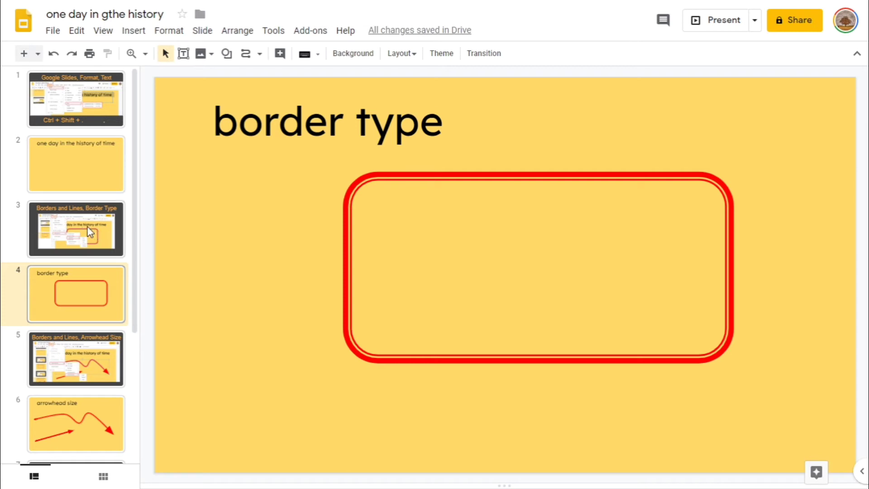
pyautogui.moveTo(75, 354)
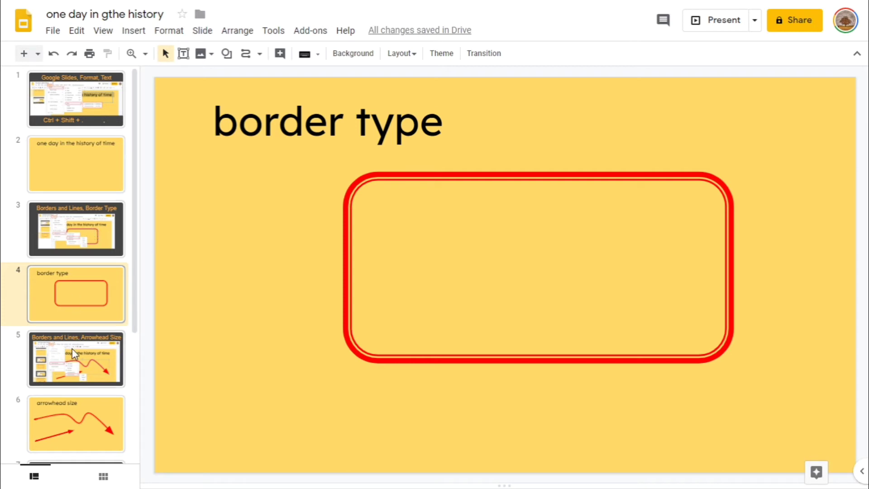
# Go to slide 5, 'Borders and Lines, Arrowhead Size', and scroll the filmstrip
pyautogui.click(76, 358)
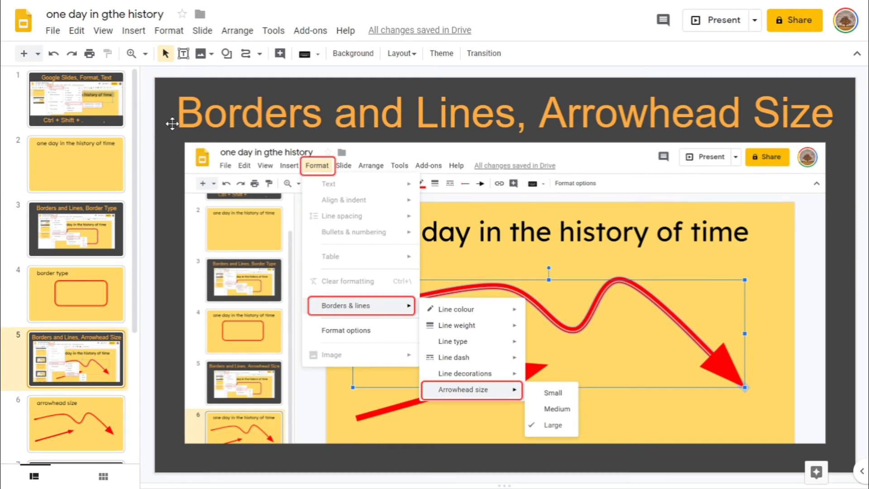
pyautogui.moveTo(308, 162)
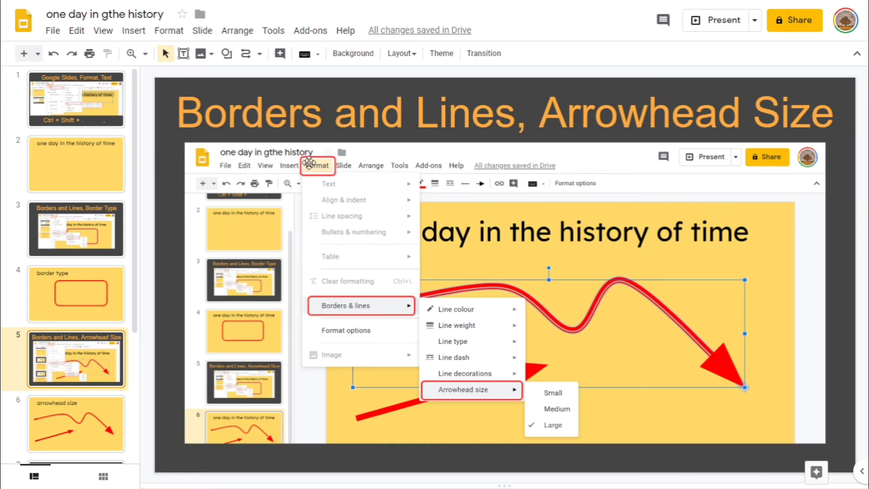
pyautogui.moveTo(390, 318)
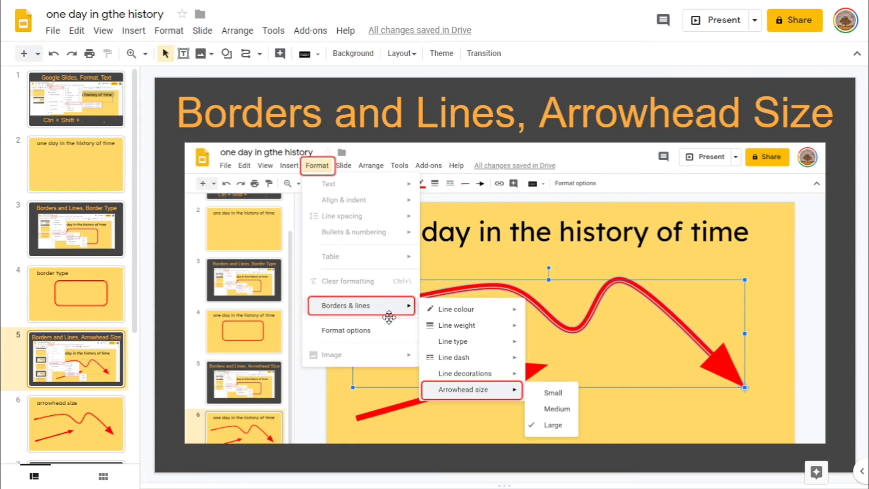
pyautogui.moveTo(447, 399)
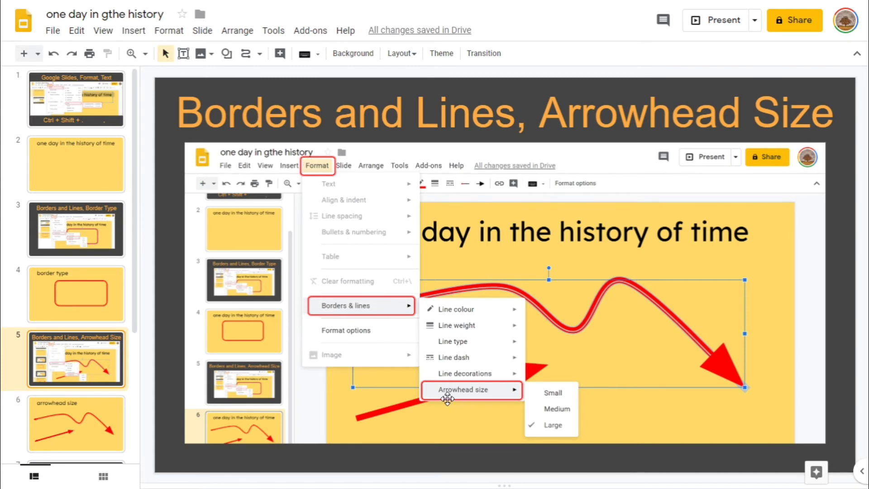
pyautogui.moveTo(554, 432)
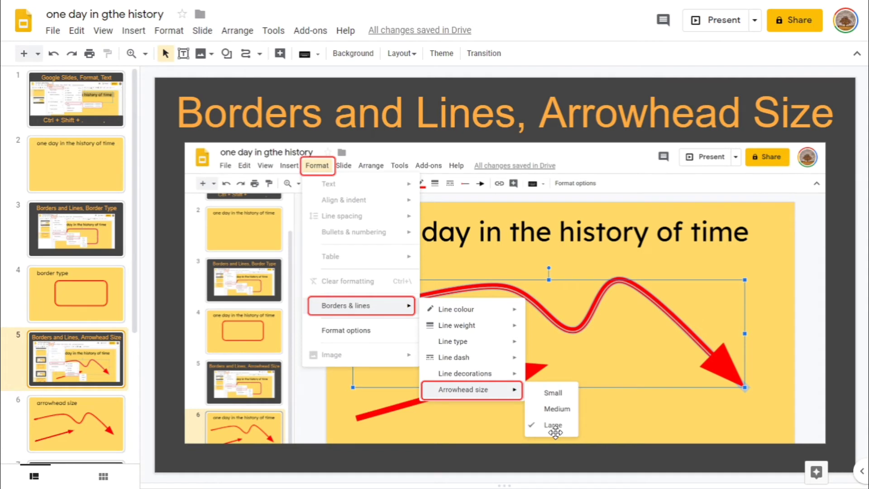
pyautogui.scroll(-3)
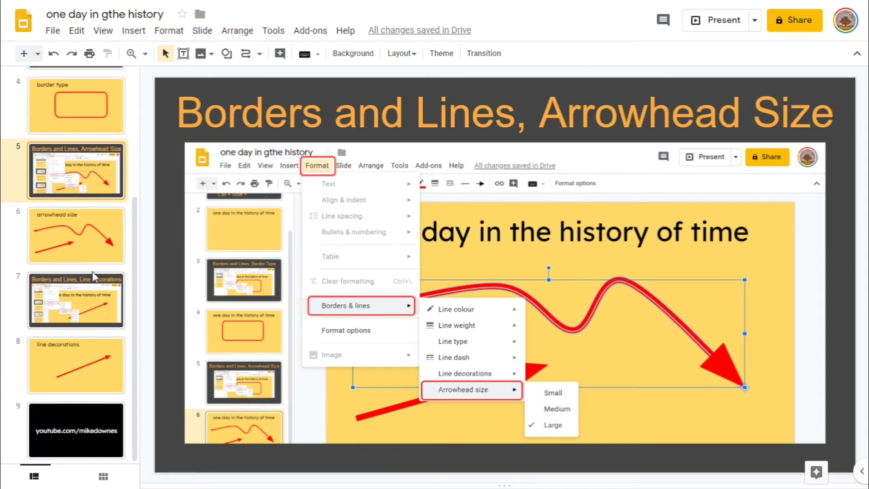
# On slide 6, enlarge the straight red arrow's arrowhead to match the curvy arrow
pyautogui.click(76, 236)
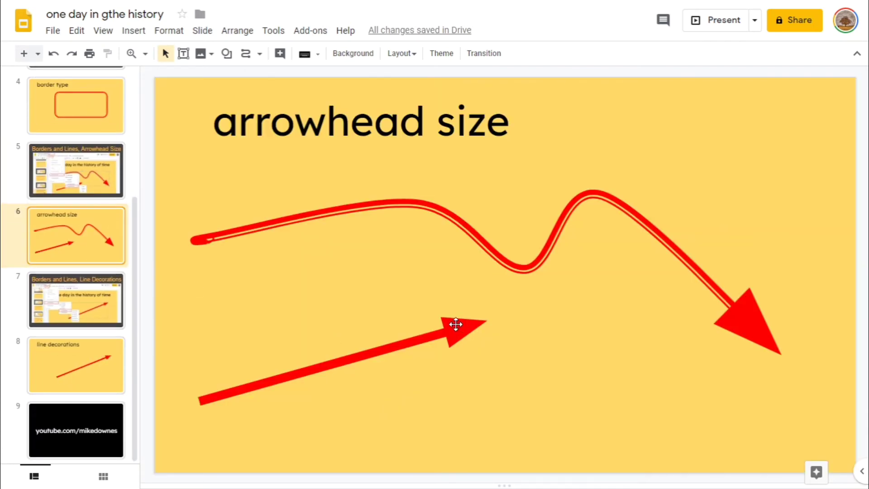
pyautogui.click(454, 324)
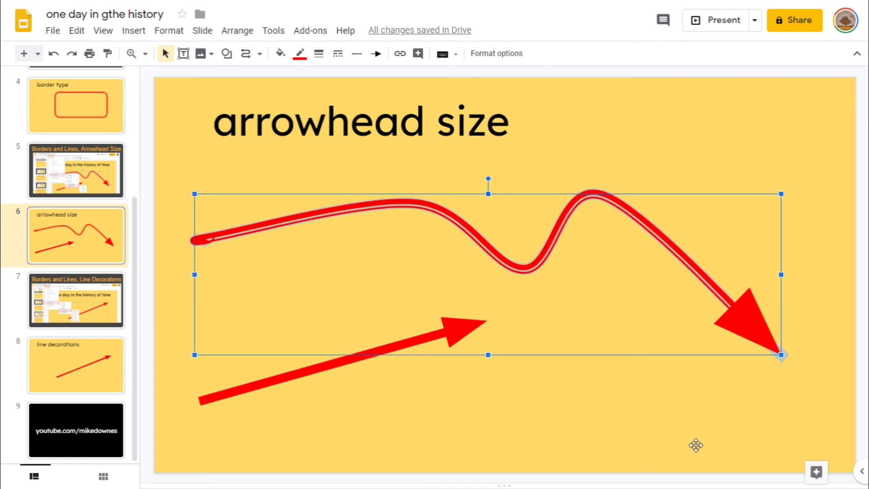
pyautogui.moveTo(279, 381)
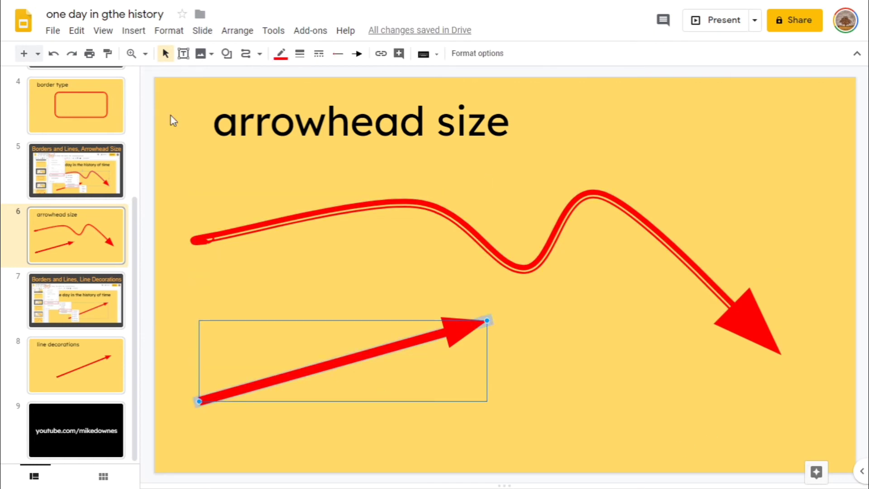
pyautogui.click(168, 30)
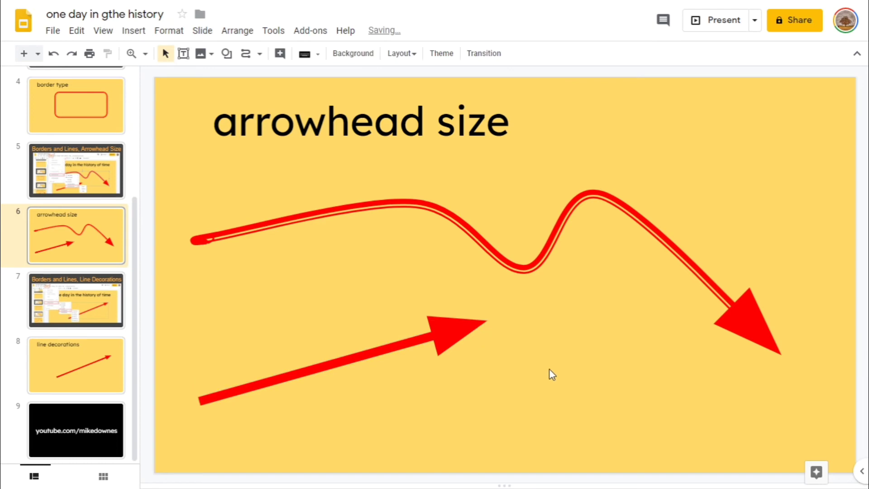
pyautogui.moveTo(99, 304)
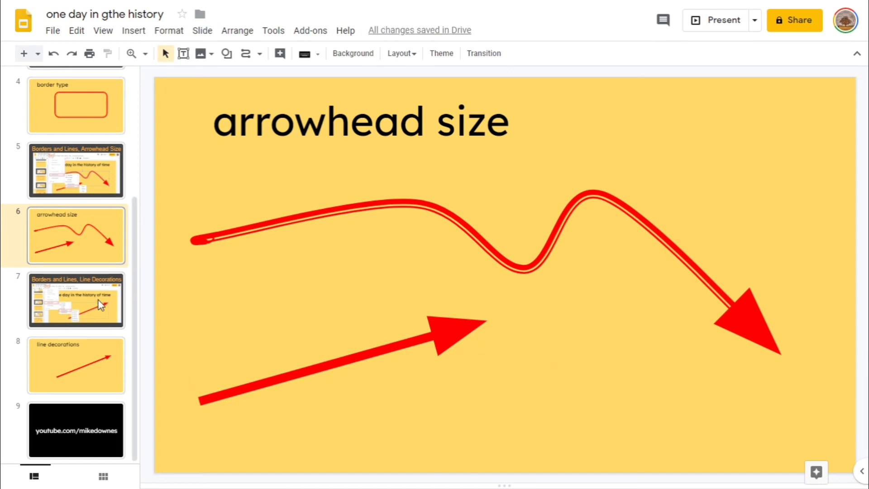
pyautogui.moveTo(100, 304)
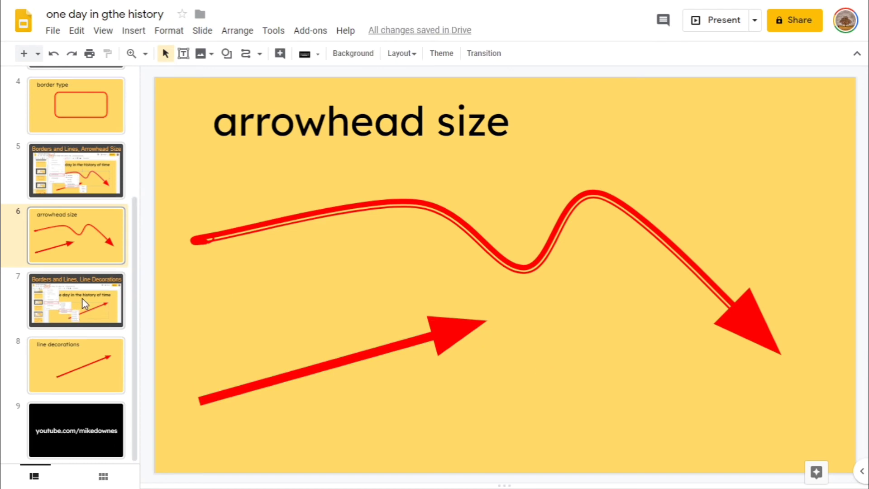
# Go to slide 7, the Line Decorations tutorial slide
pyautogui.click(76, 300)
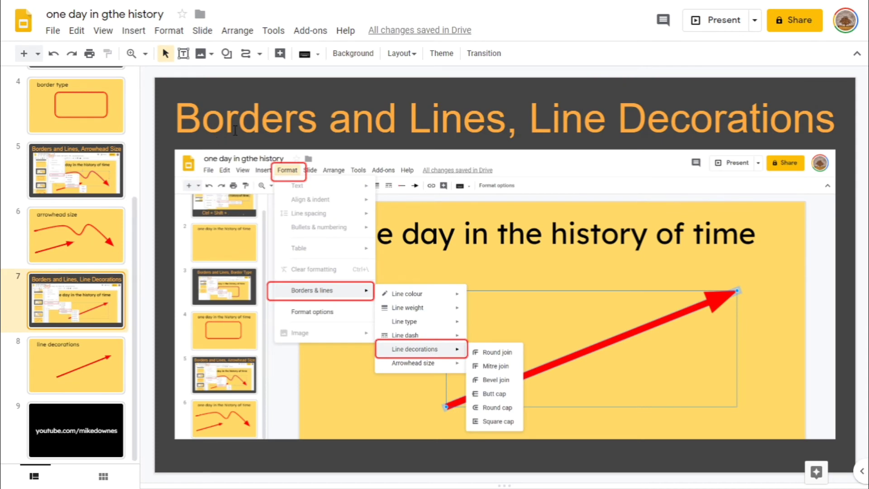
pyautogui.moveTo(723, 131)
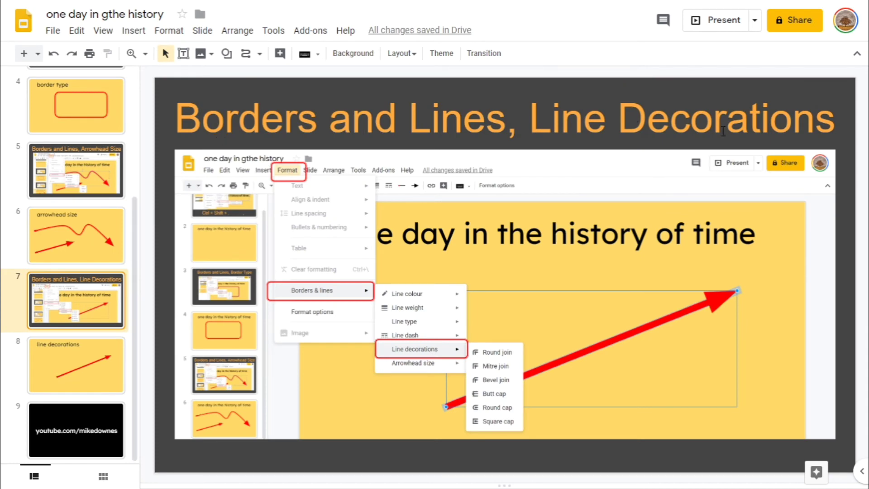
pyautogui.moveTo(332, 299)
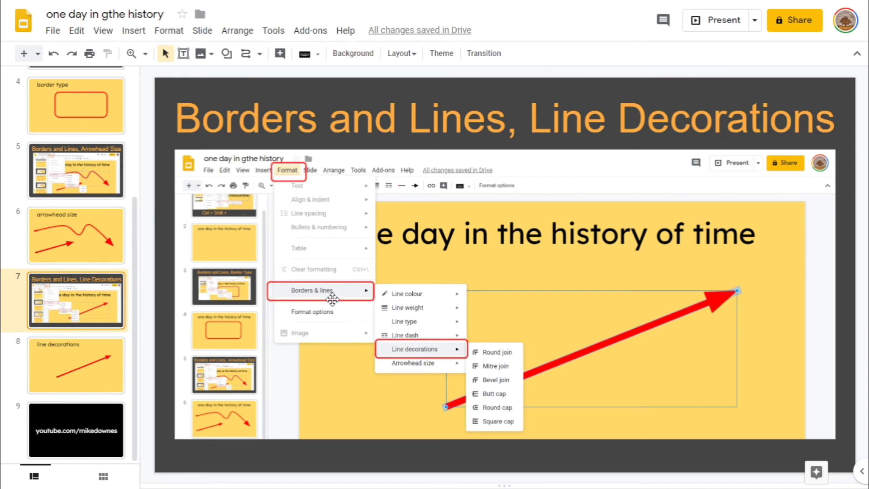
pyautogui.moveTo(515, 353)
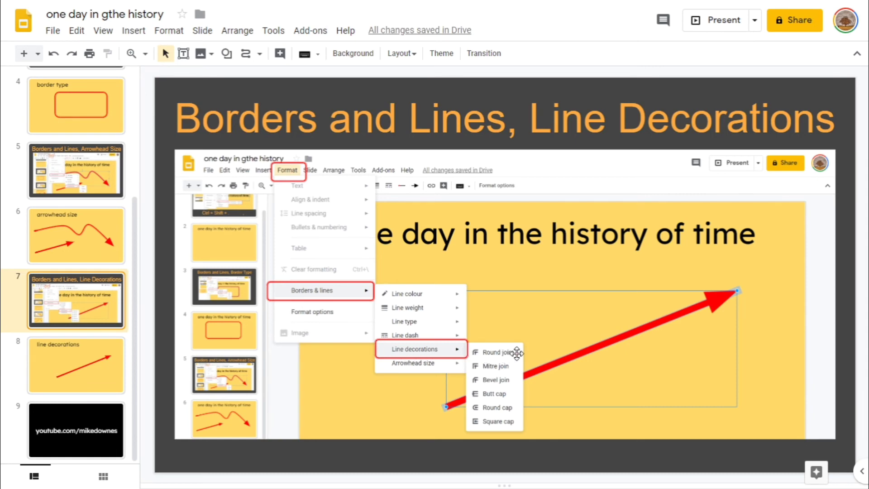
pyautogui.moveTo(514, 394)
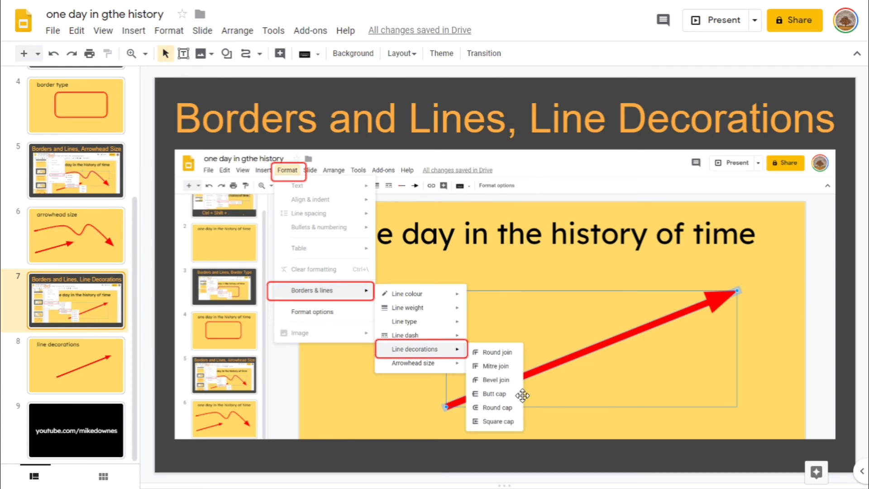
pyautogui.moveTo(520, 426)
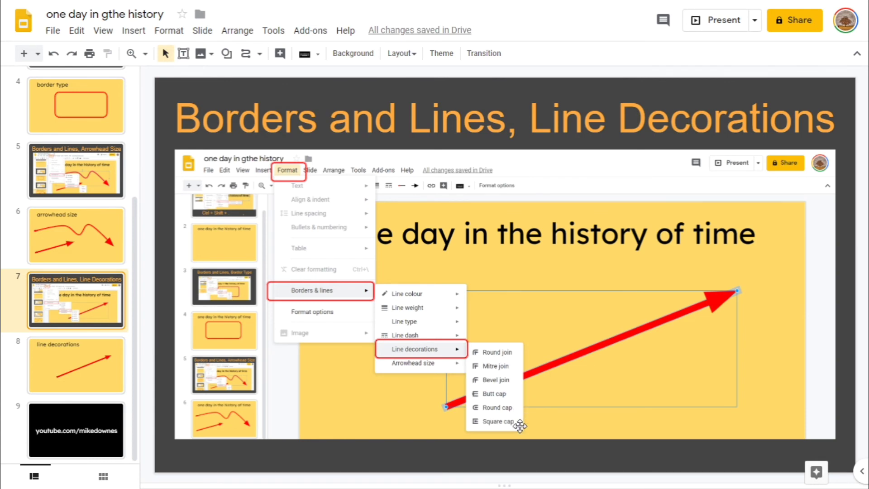
pyautogui.moveTo(60, 359)
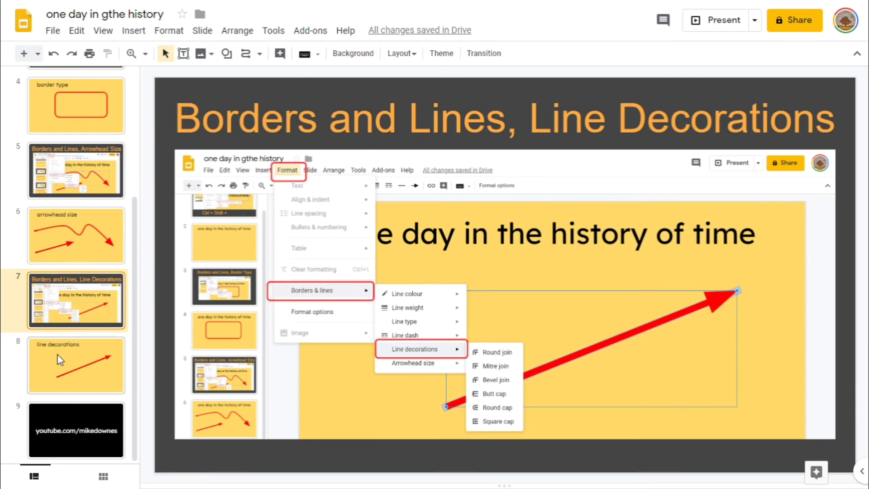
# On slide 8, apply round line joins to the red arrow
pyautogui.click(76, 364)
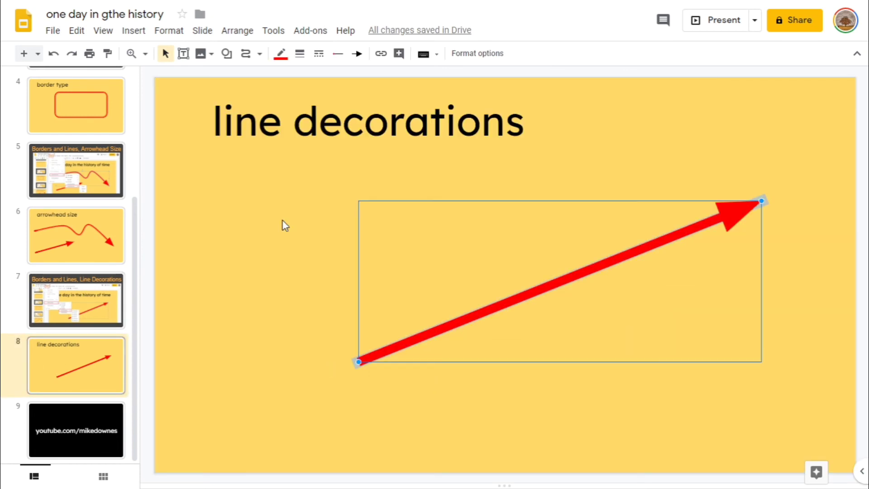
pyautogui.click(168, 30)
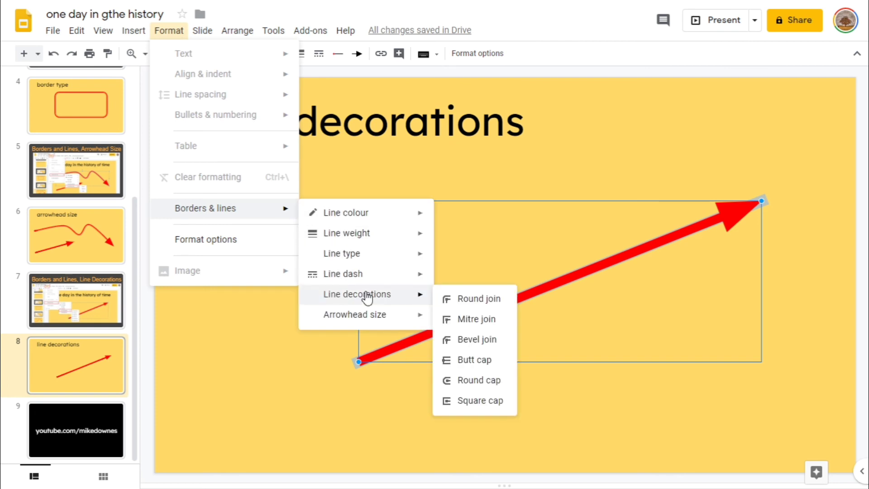
pyautogui.moveTo(472, 312)
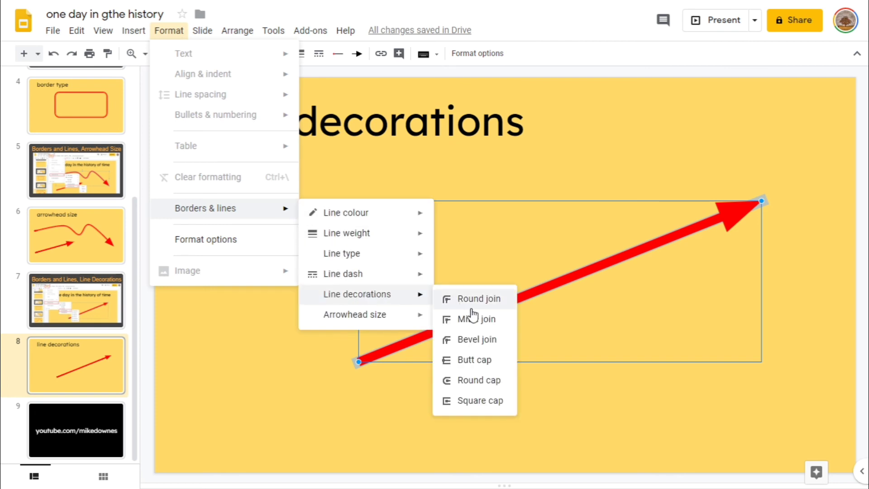
pyautogui.click(477, 298)
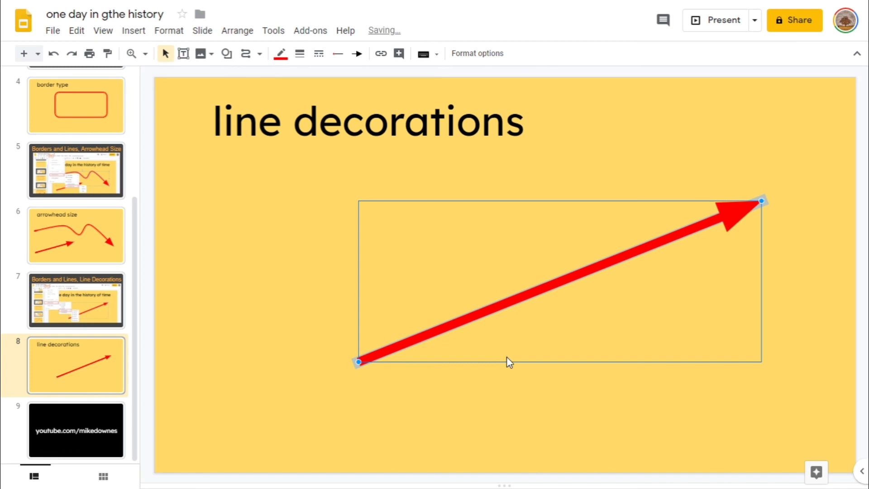
pyautogui.moveTo(315, 259)
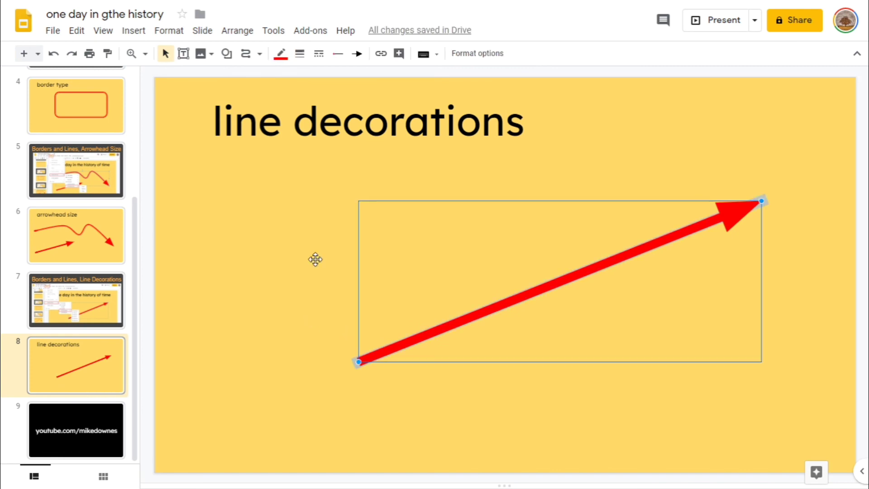
# Apply a square line cap to slide 8's red arrow and deselect it to view the result
pyautogui.click(169, 30)
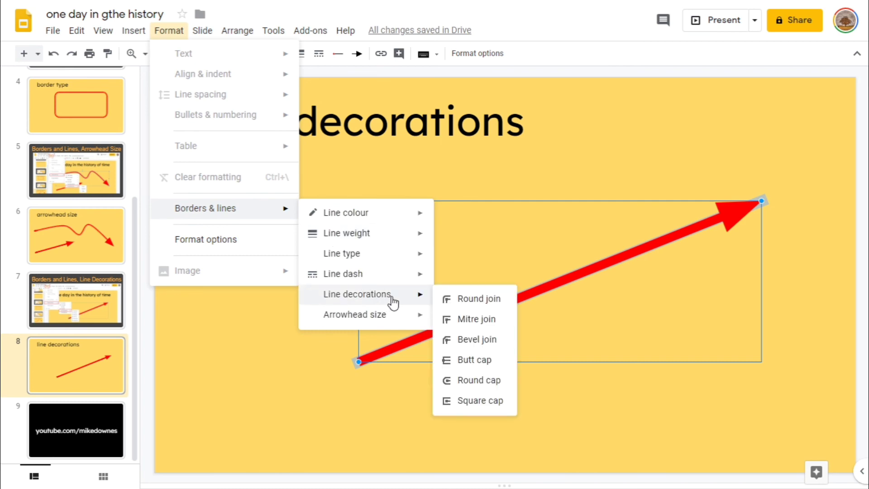
pyautogui.moveTo(480, 400)
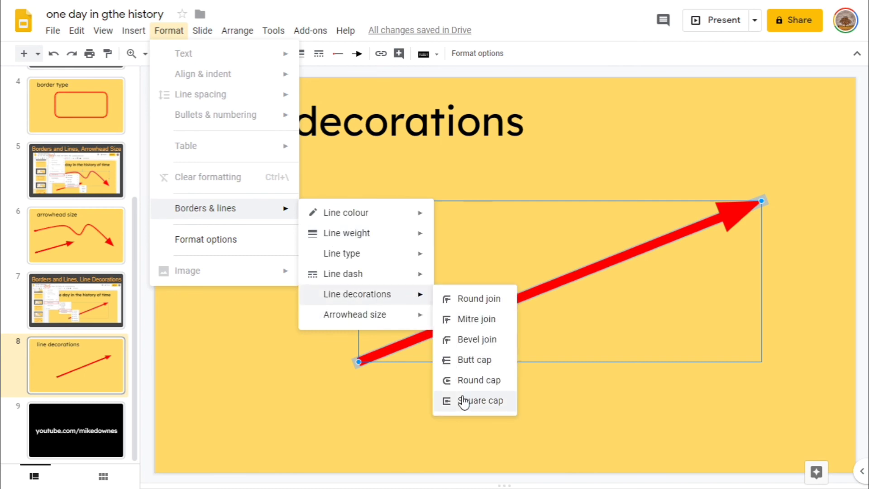
pyautogui.click(481, 400)
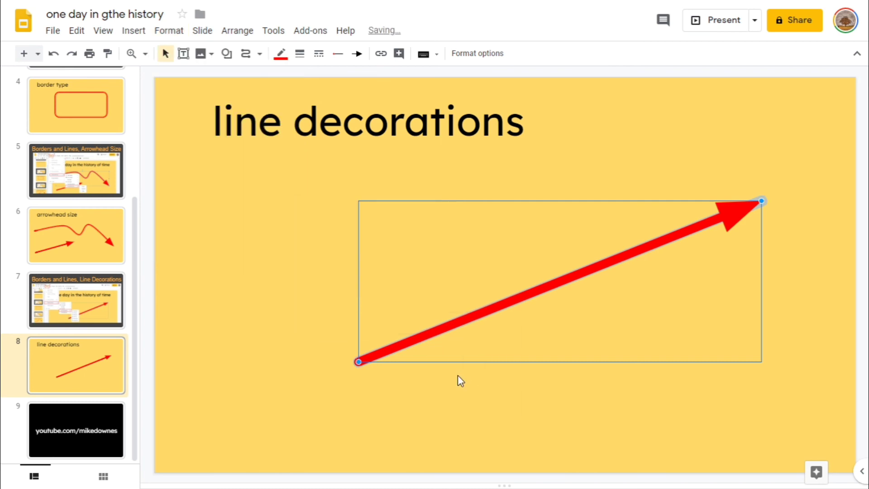
pyautogui.click(251, 311)
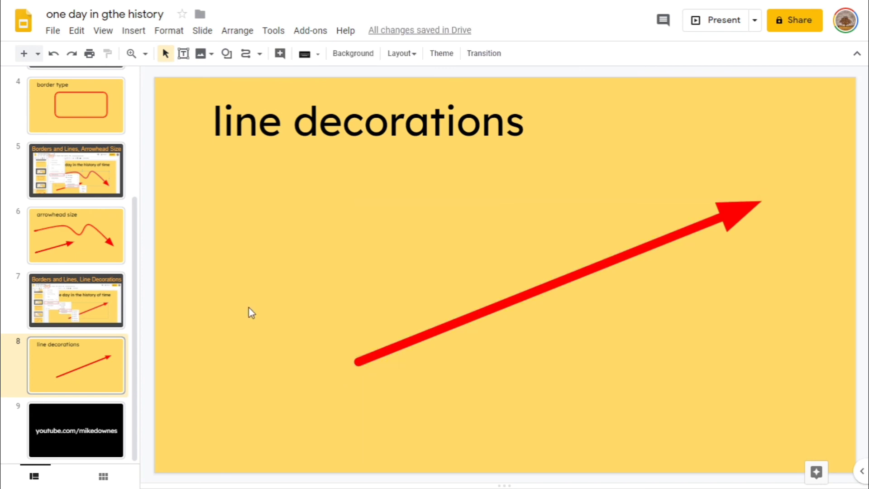
pyautogui.moveTo(64, 403)
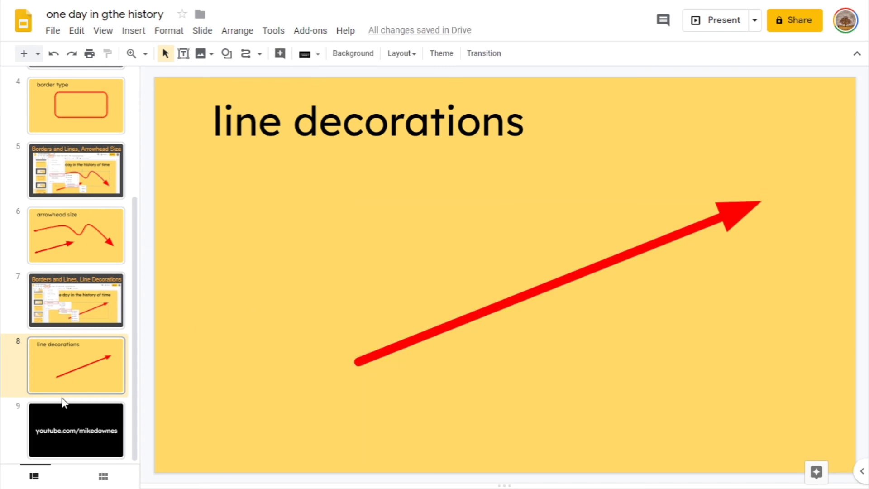